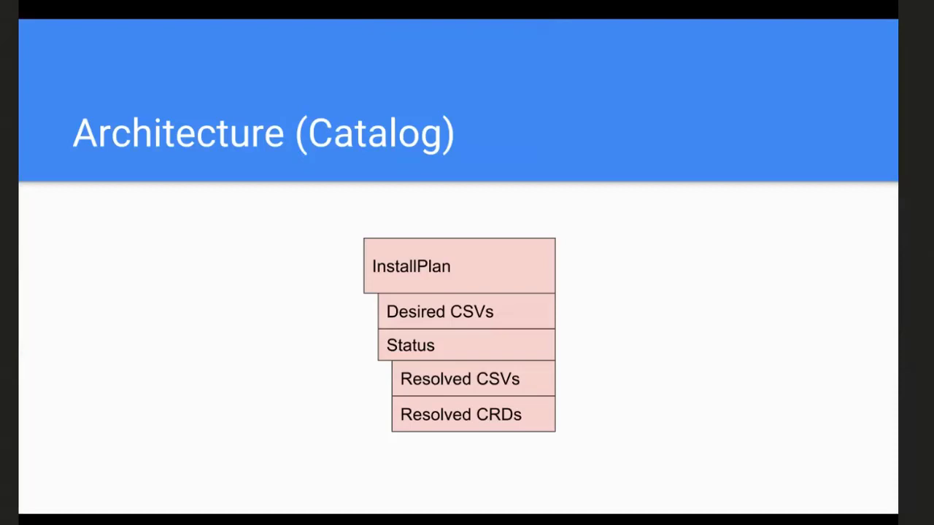
Advance the deck from the Architecture (Catalog) slide to the Demo slide
key("Right")
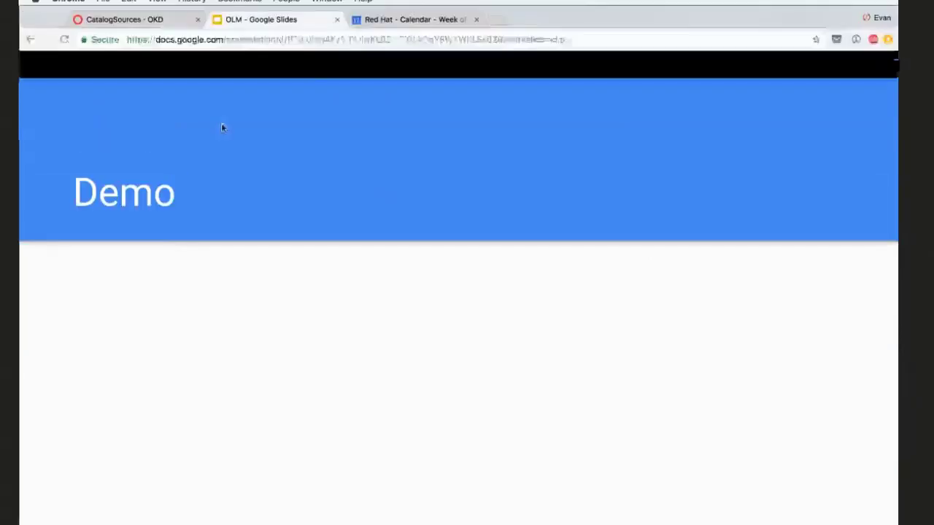
Start an etcd subscription in demo2 from Catalog Sources, showing channel alpha and etcdoperator.v0.9.2
left_click(131, 20)
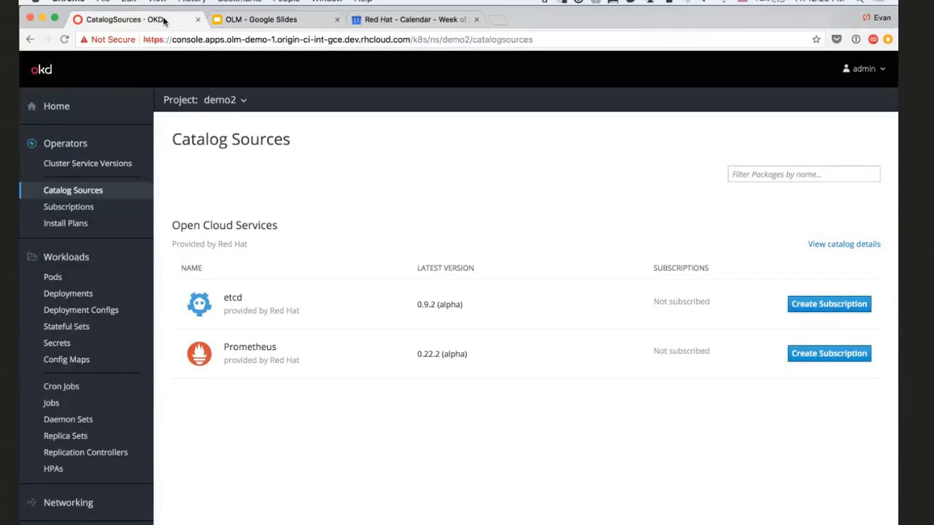
mouse_move(418, 99)
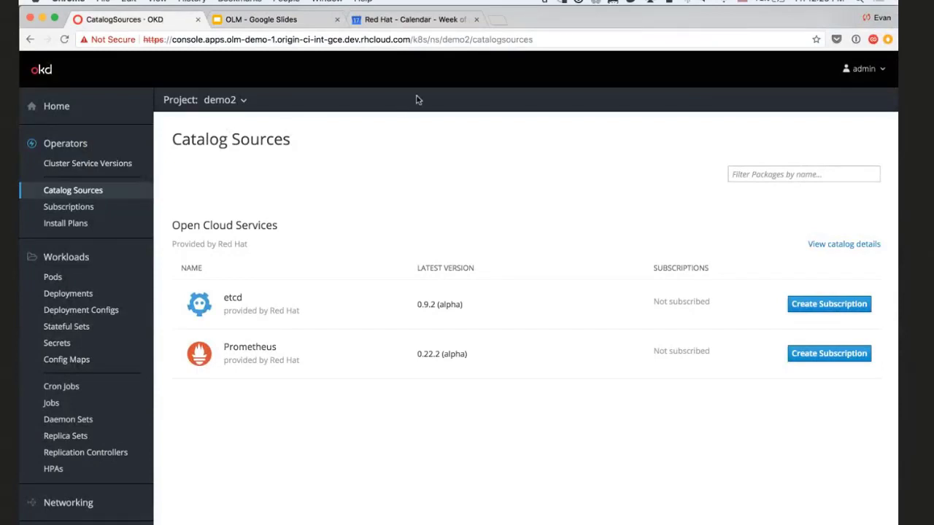
mouse_move(207, 207)
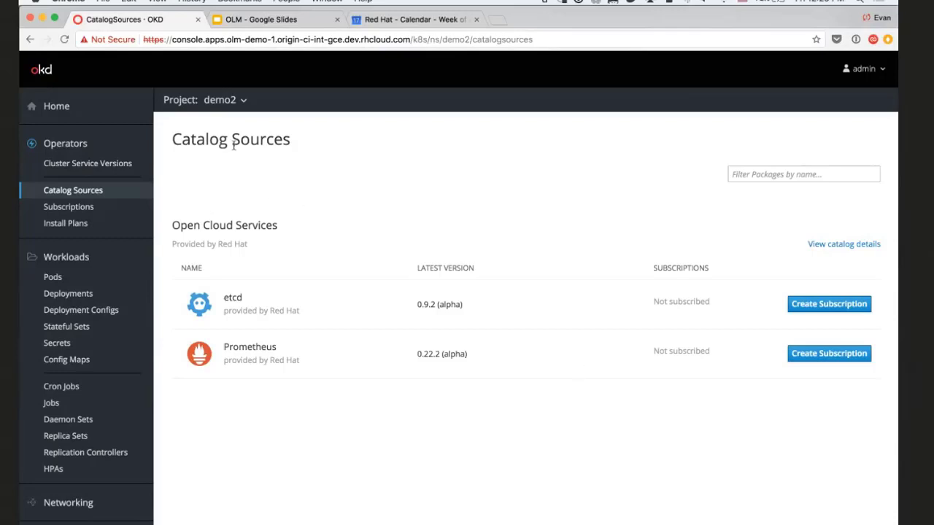
mouse_move(372, 427)
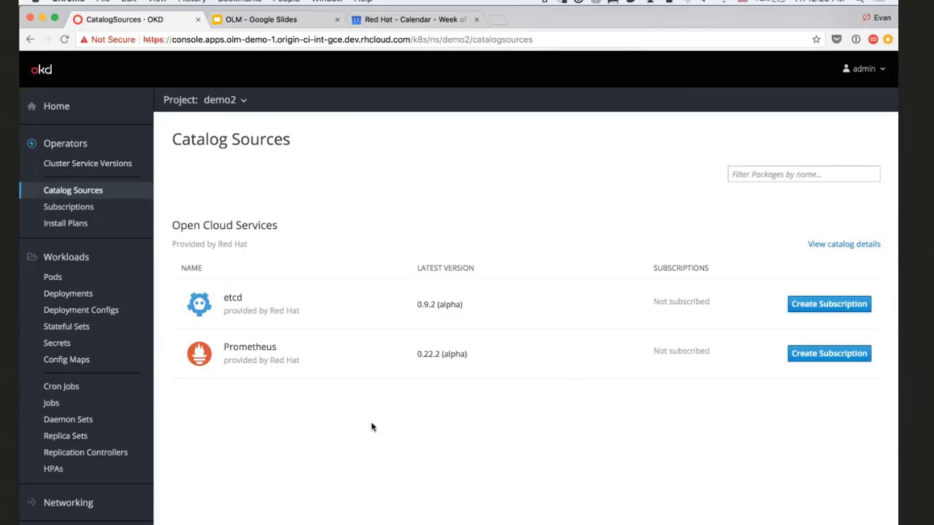
mouse_move(359, 284)
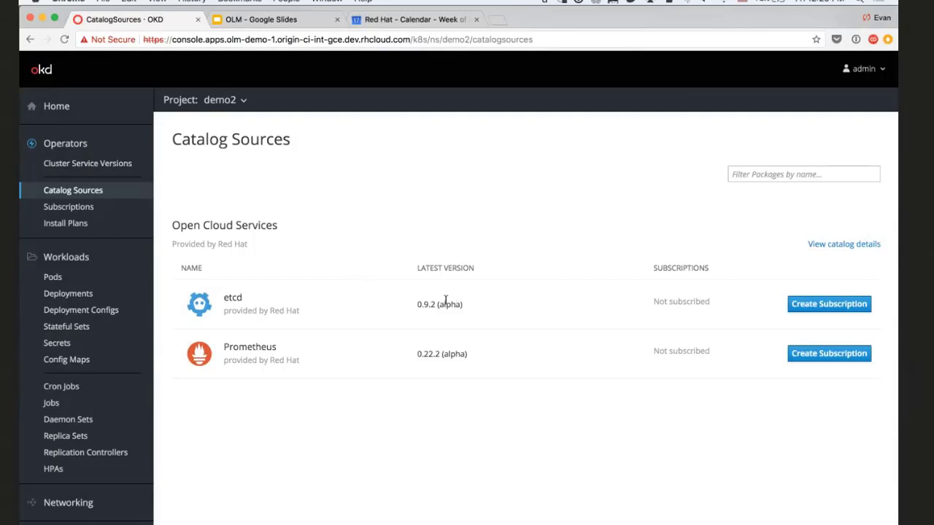
mouse_move(455, 351)
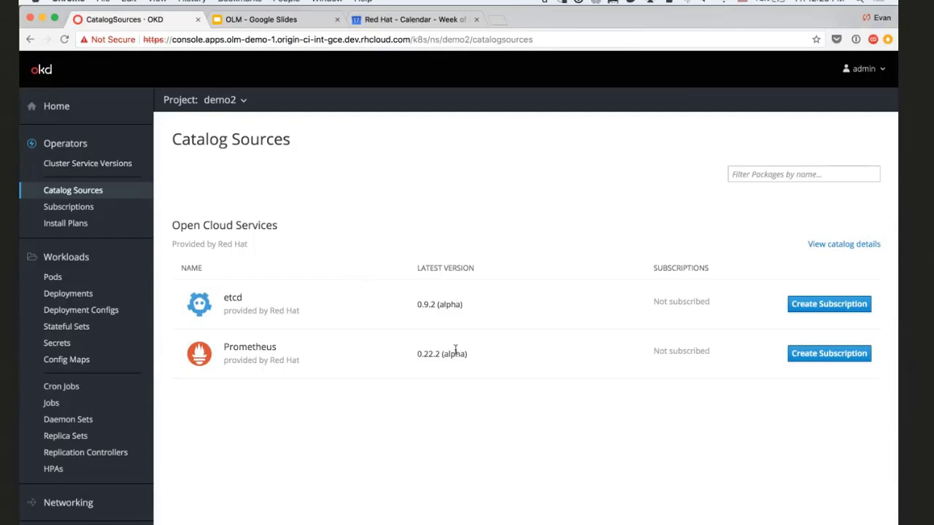
mouse_move(401, 244)
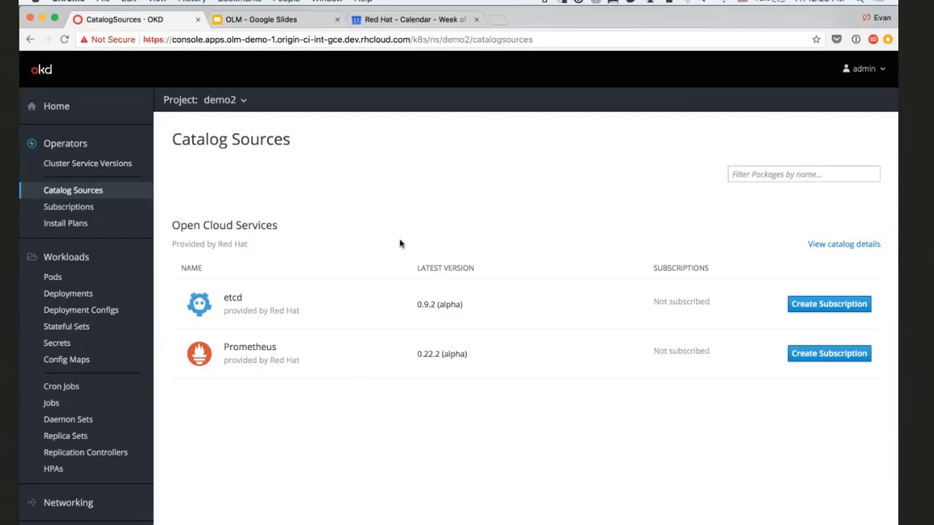
left_click(829, 304)
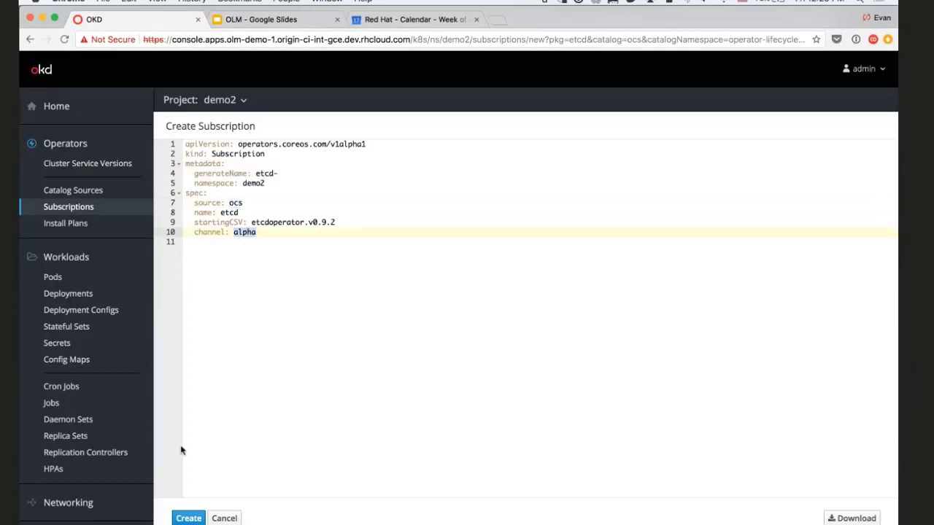
Create the etcd subscription and review install-etcdoperator.v0.9.2's YAML and its components (three CRDs and CSV)
left_click(189, 518)
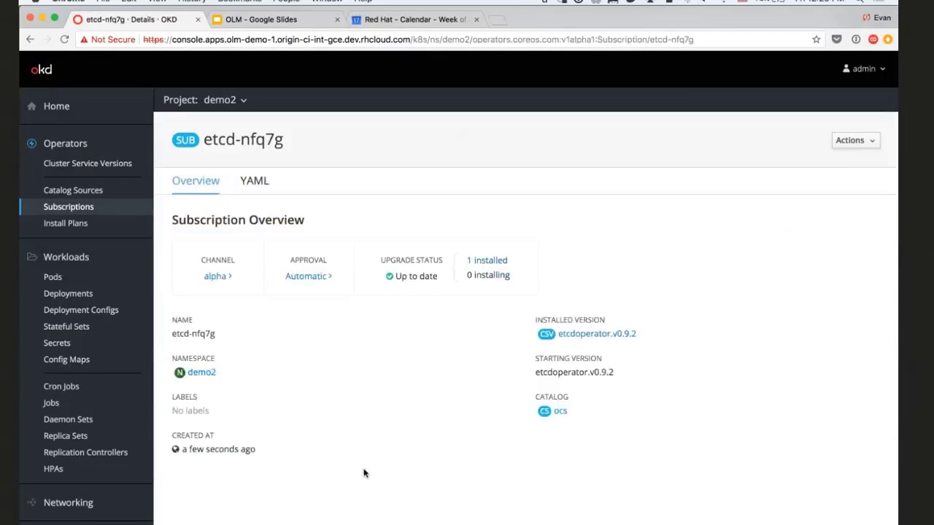
mouse_move(427, 234)
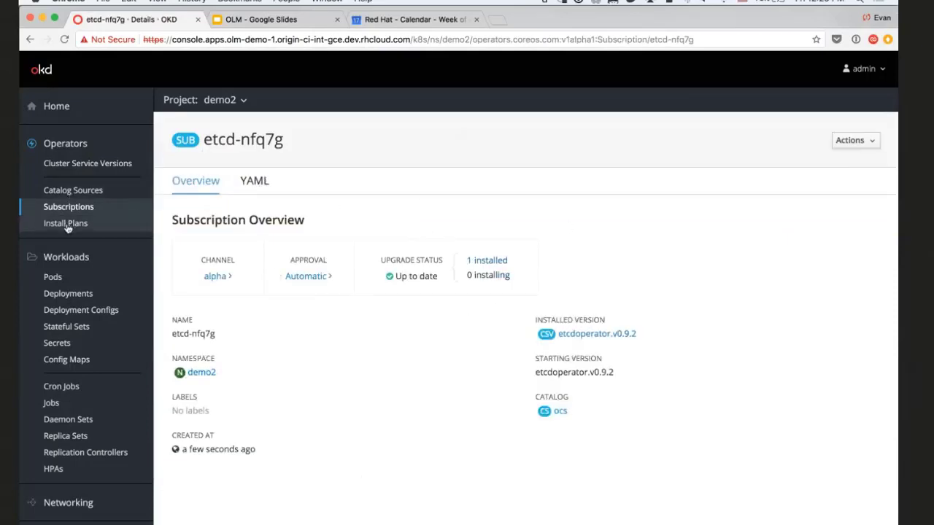
left_click(64, 223)
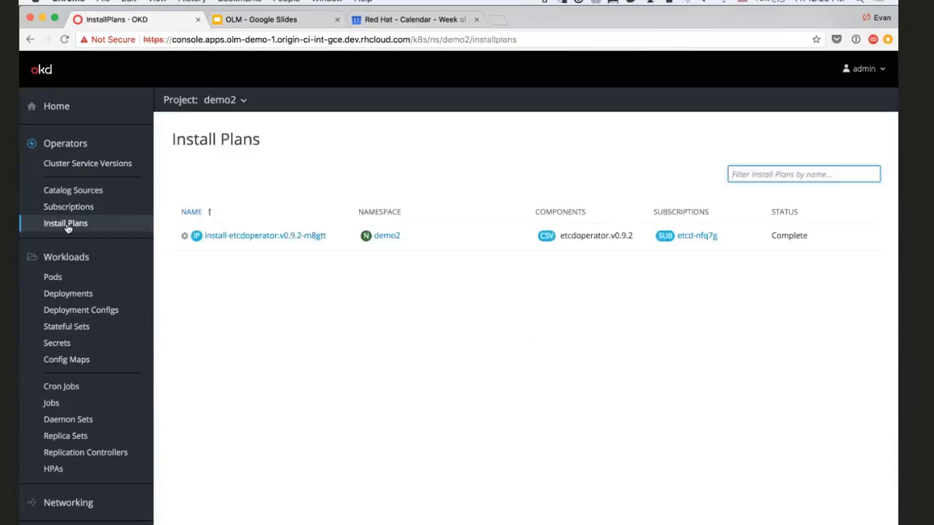
mouse_move(303, 239)
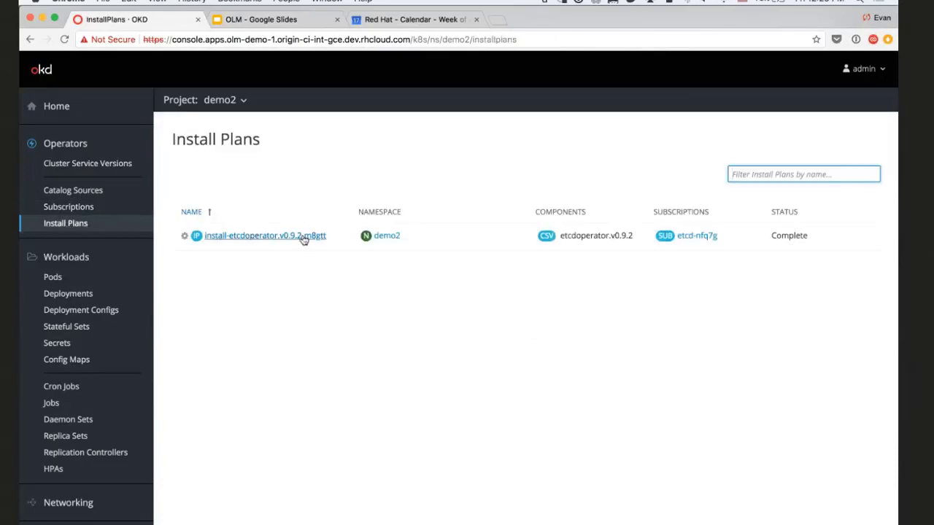
left_click(267, 235)
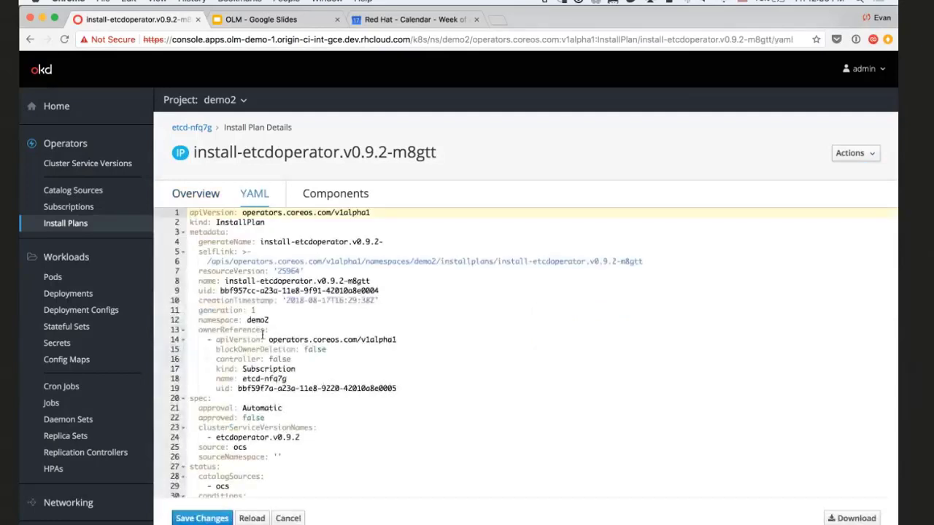
scroll("down", 3)
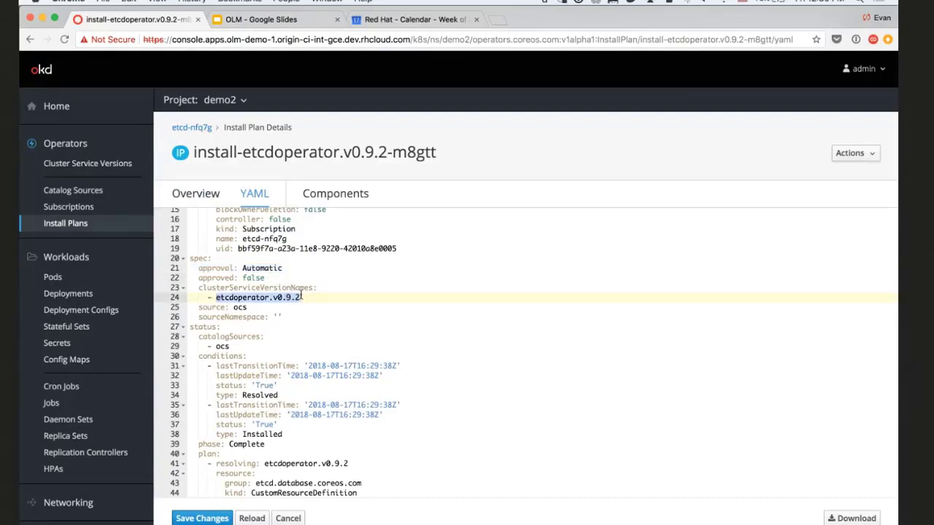
mouse_move(296, 306)
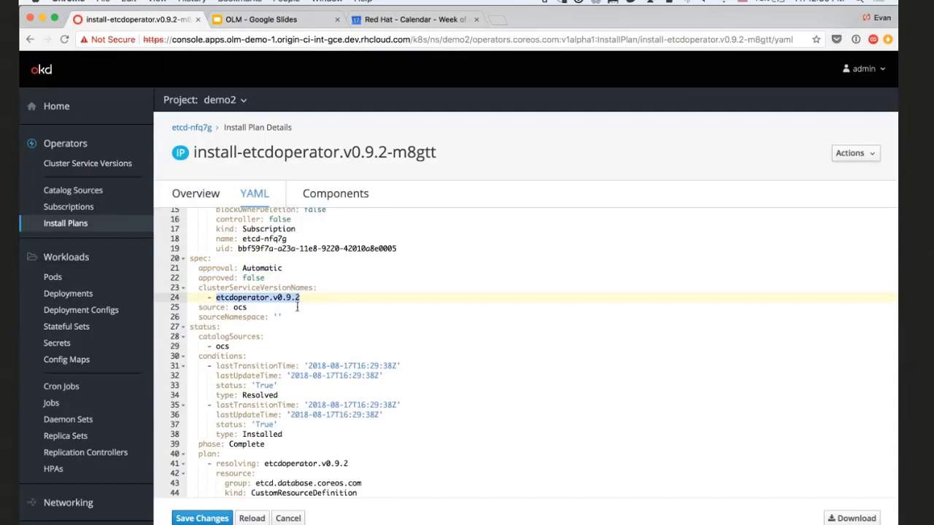
scroll("down", 3)
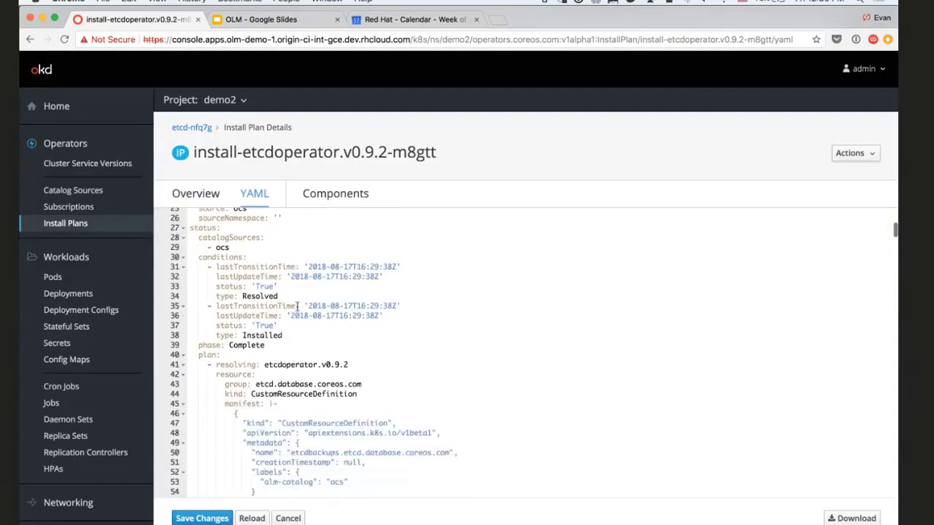
scroll("down", 3)
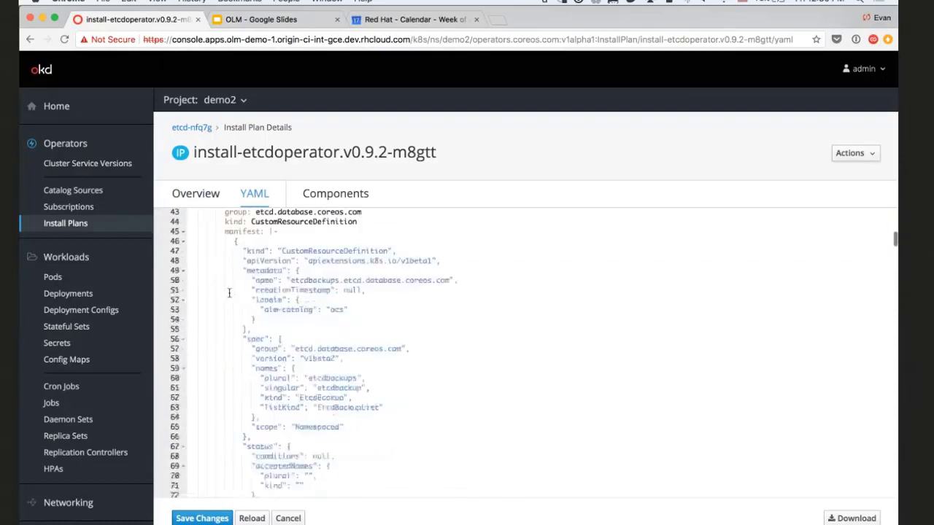
scroll("down", 3)
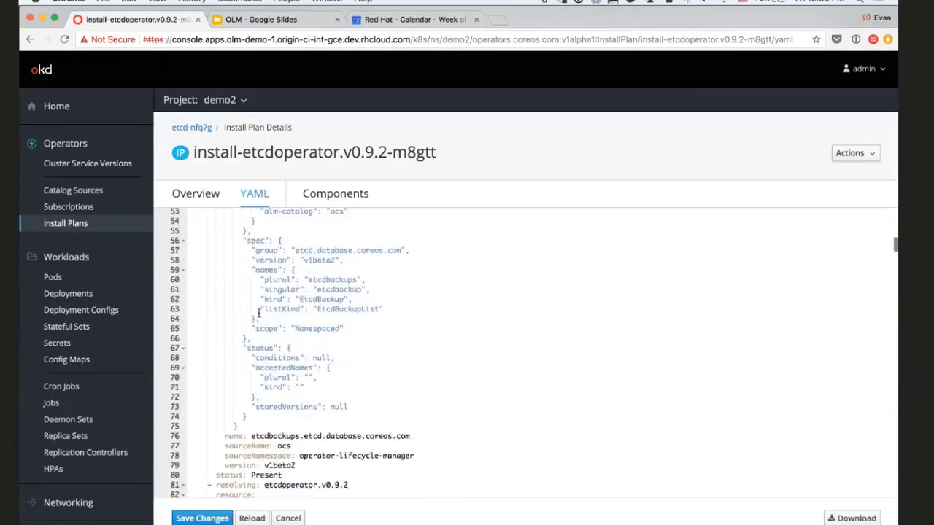
left_click(336, 193)
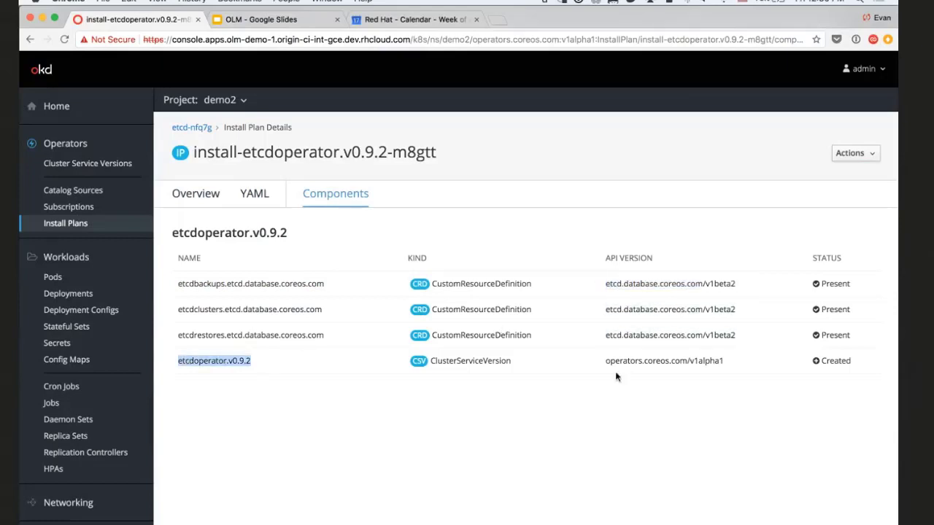
mouse_move(578, 359)
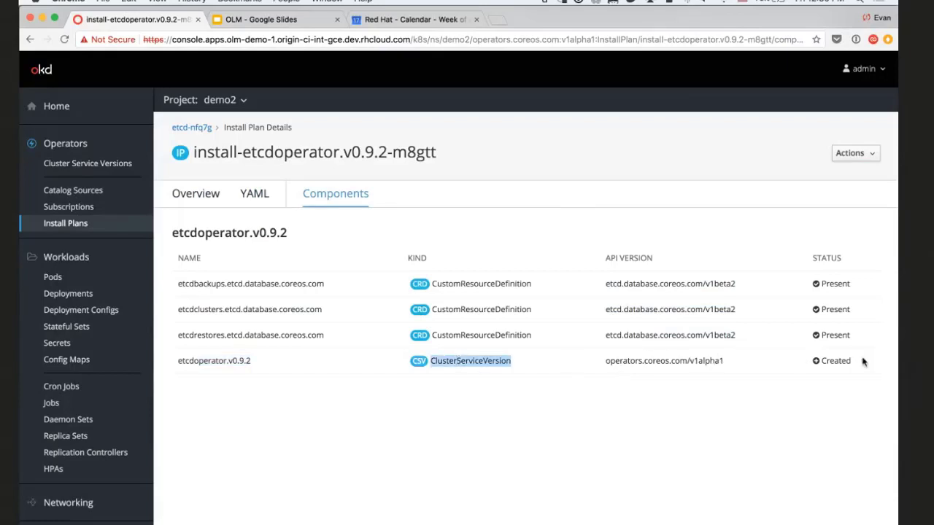
mouse_move(99, 175)
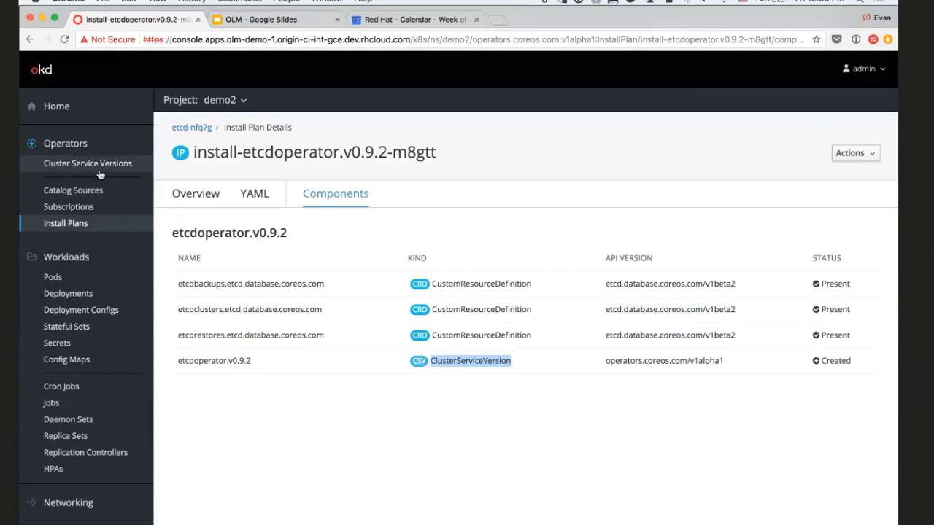
View the etcd application's instances and browse the etcdoperator.v0.9.2 CSV definition YAML
left_click(88, 164)
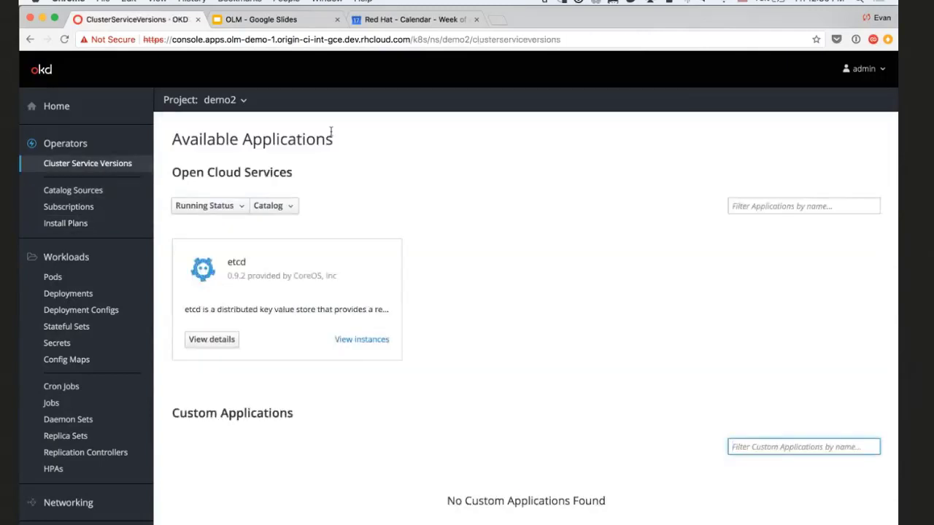
mouse_move(362, 343)
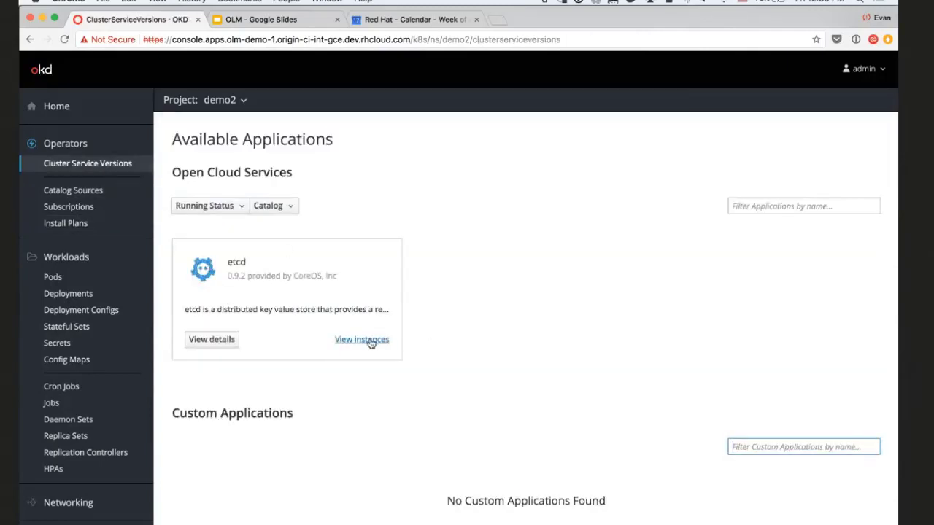
left_click(360, 340)
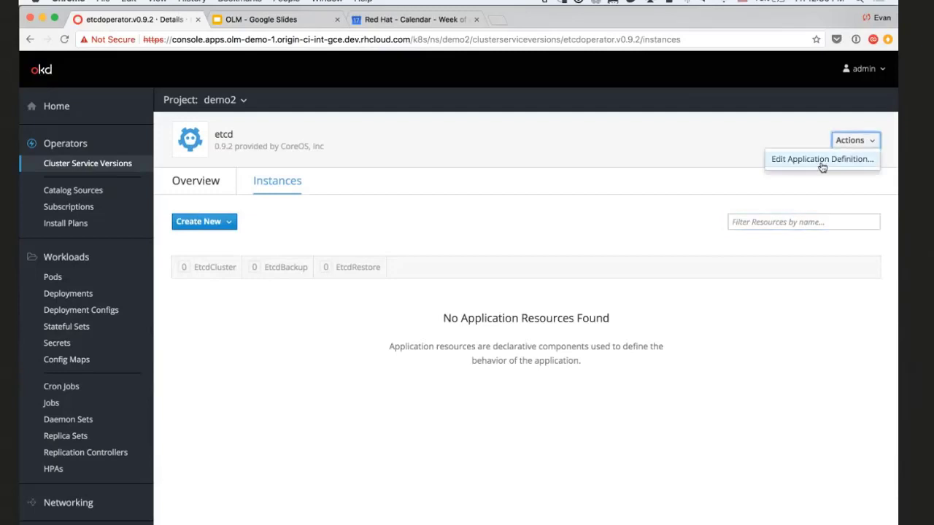
left_click(822, 159)
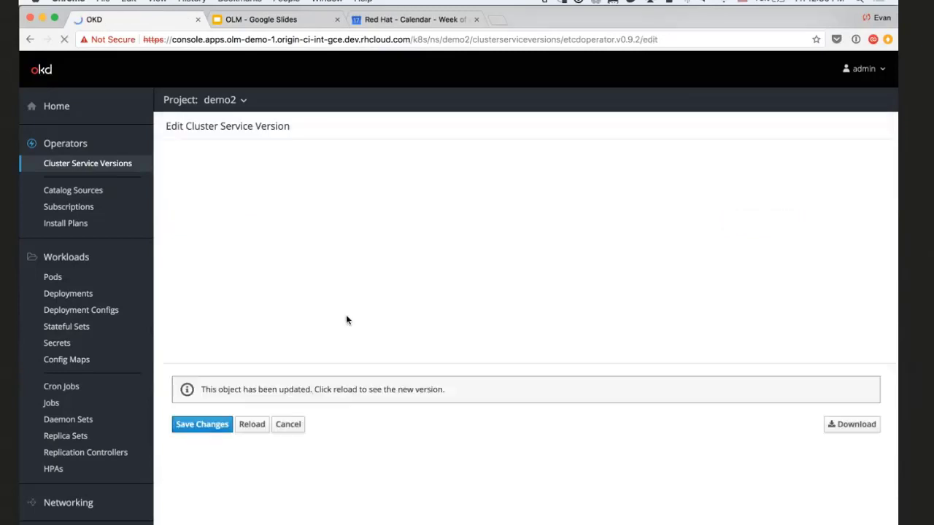
left_click(251, 425)
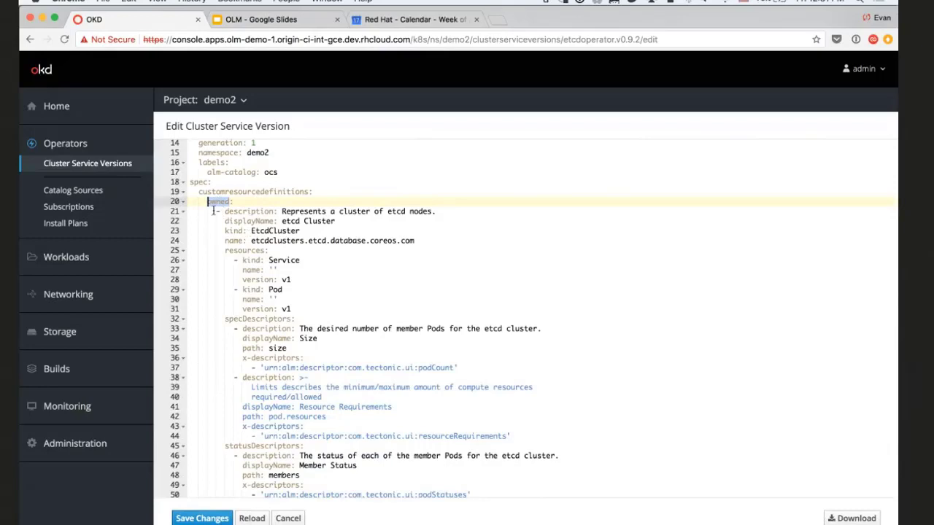
scroll("down", 3)
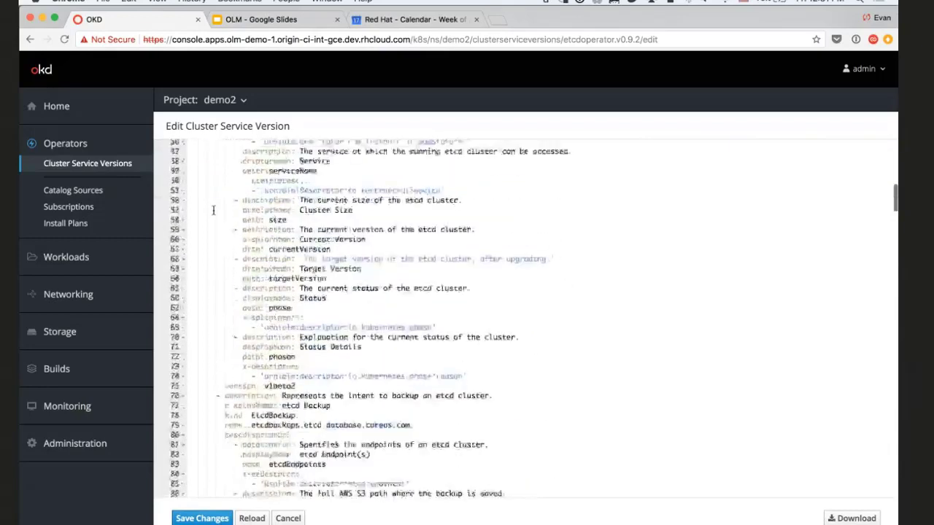
scroll("down", 3)
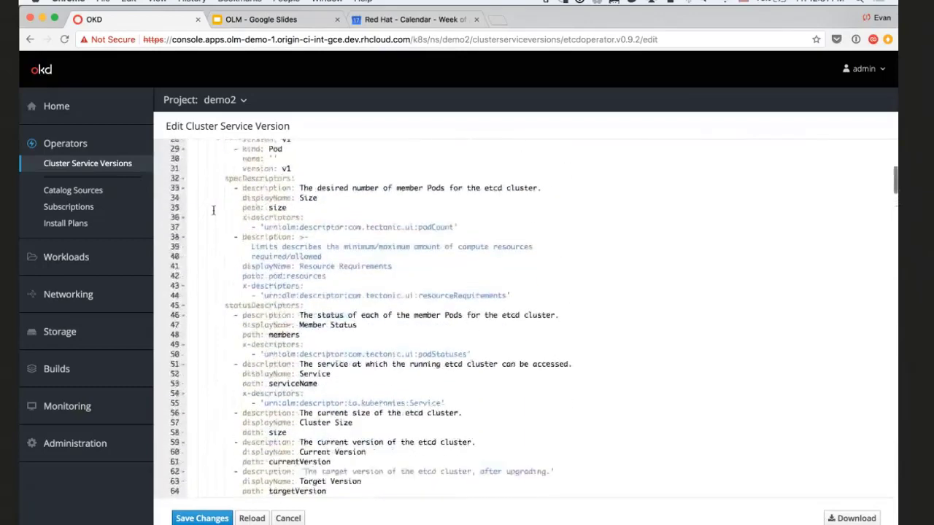
scroll("down", 3)
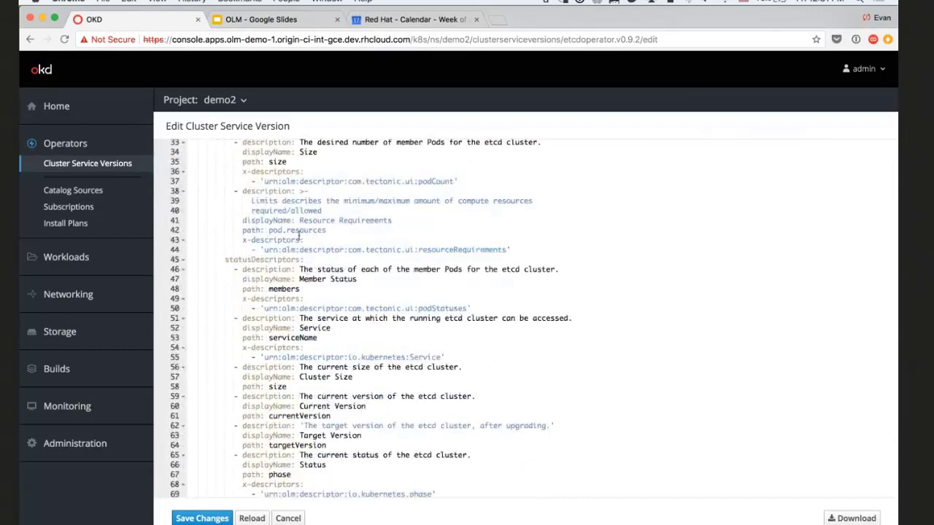
scroll("up", 3)
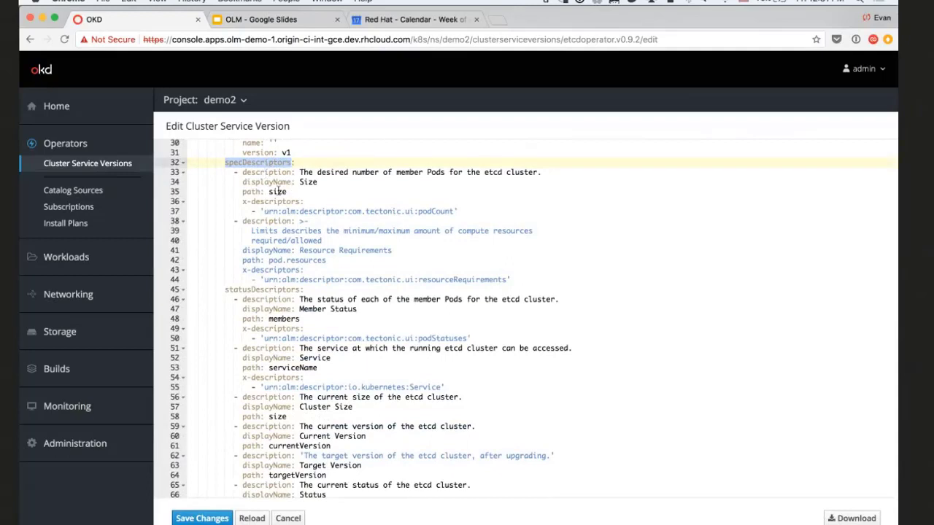
Point out the specDescriptors entry and podCount descriptor, then leave without saving
double_click(277, 191)
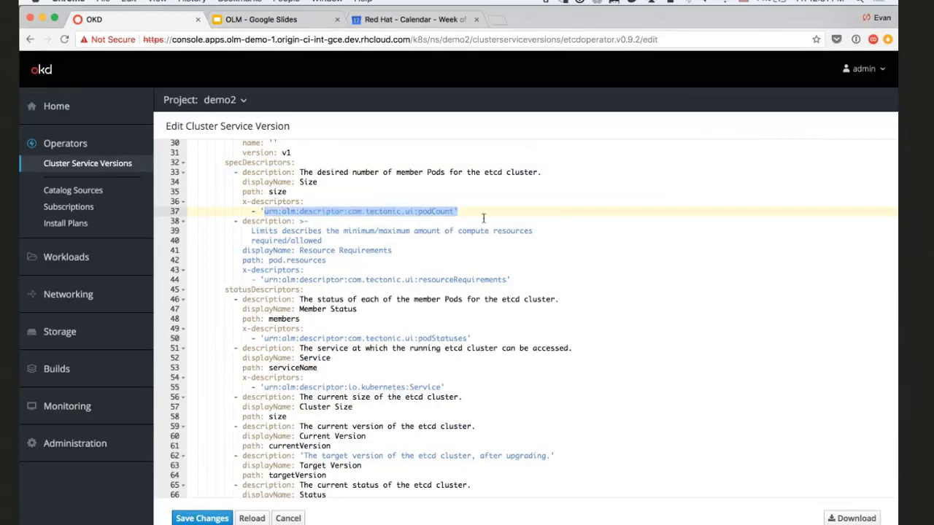
double_click(440, 211)
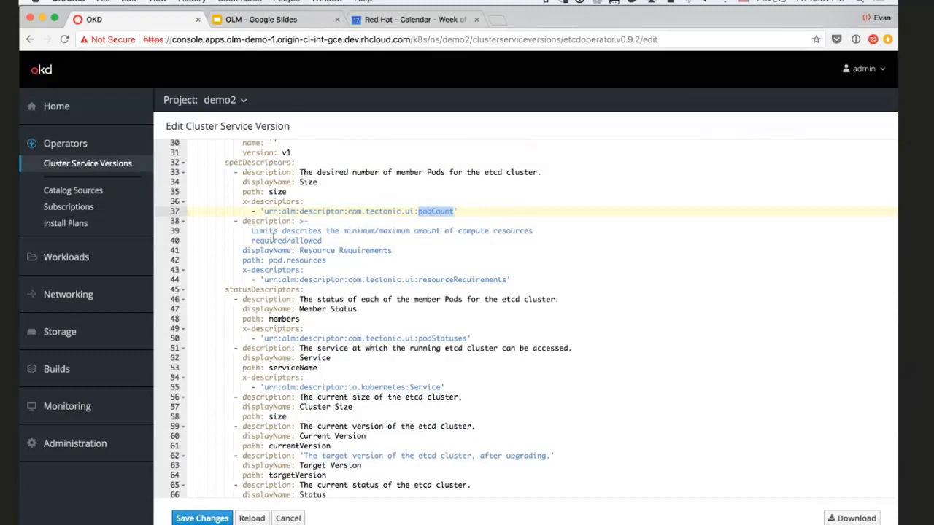
left_click(88, 164)
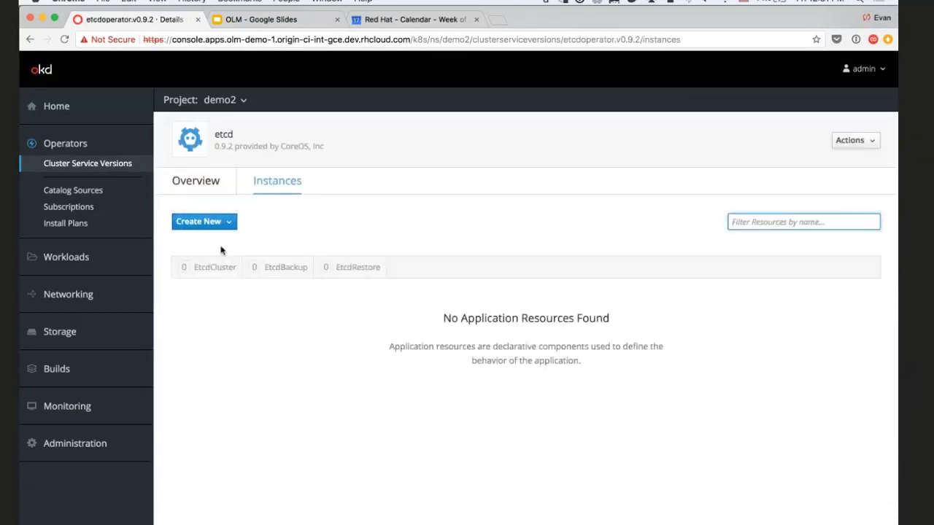
Create an EtcdCluster named example from the default manifest and view its overview
left_click(204, 222)
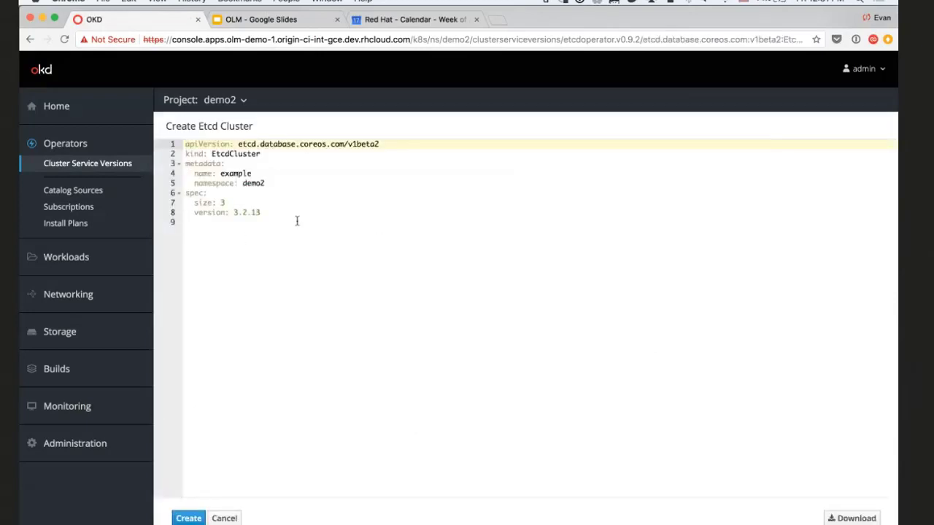
left_click(190, 520)
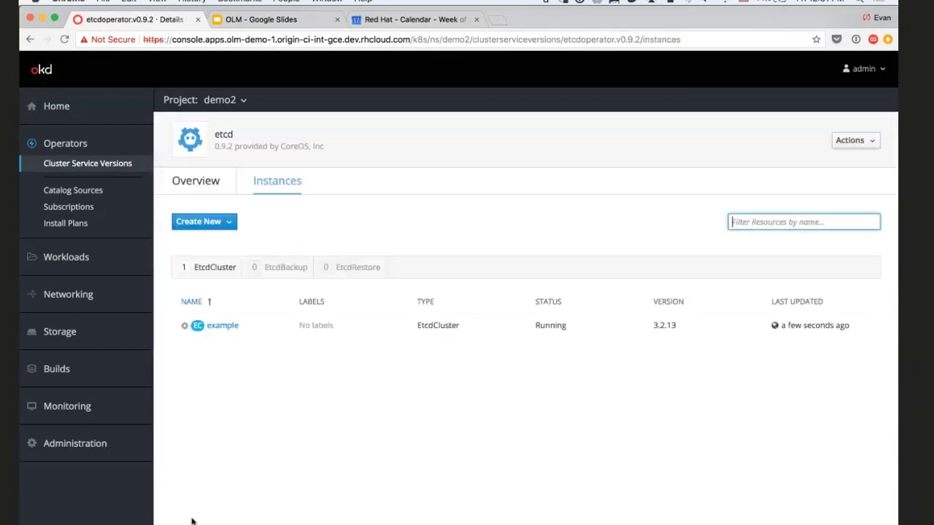
left_click(222, 326)
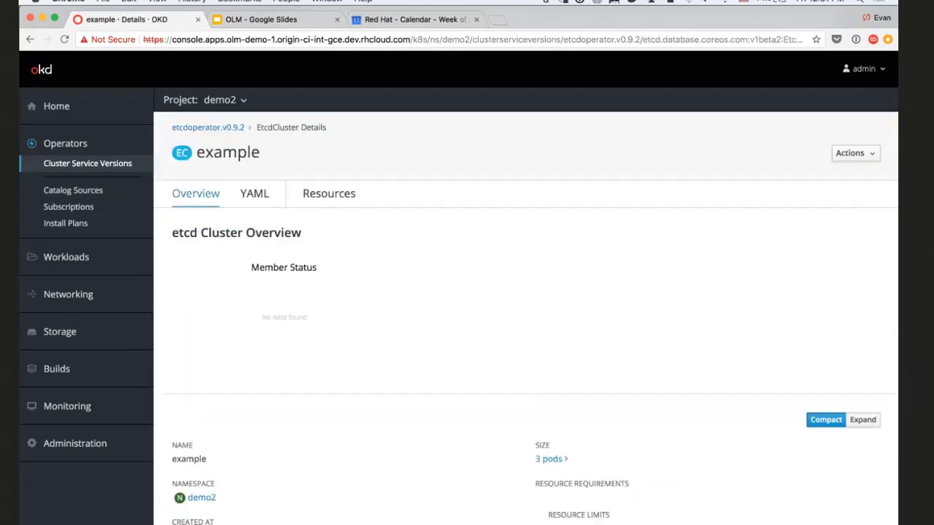
Raise the example cluster's desired size to 5 pods, check its YAML and member status
scroll("down", 3)
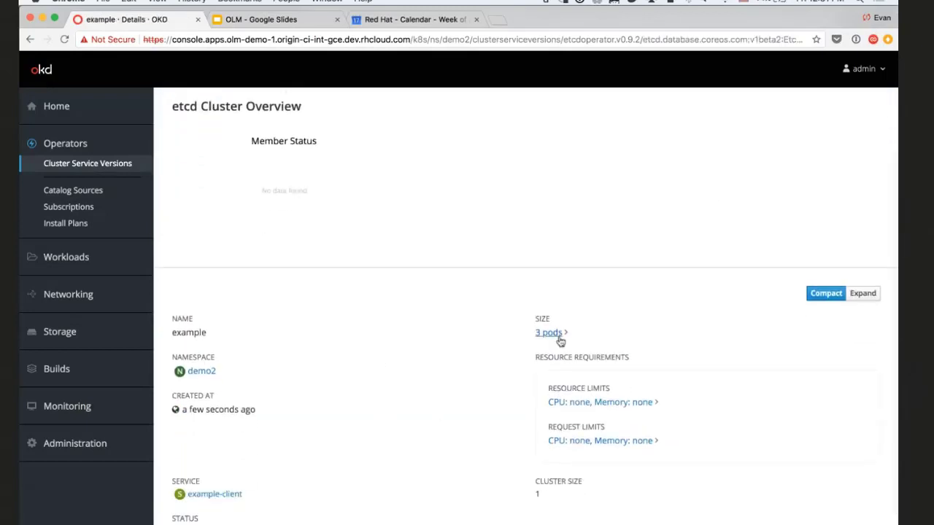
left_click(547, 333)
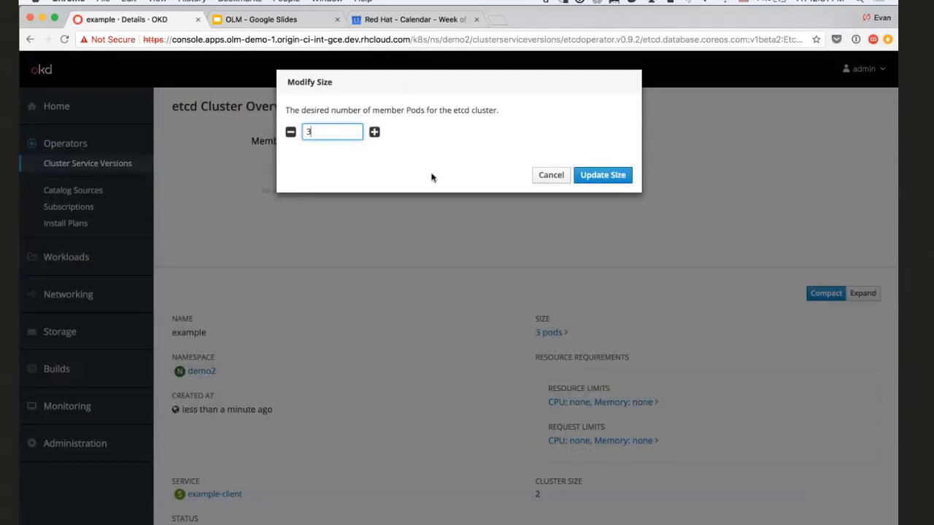
mouse_move(401, 159)
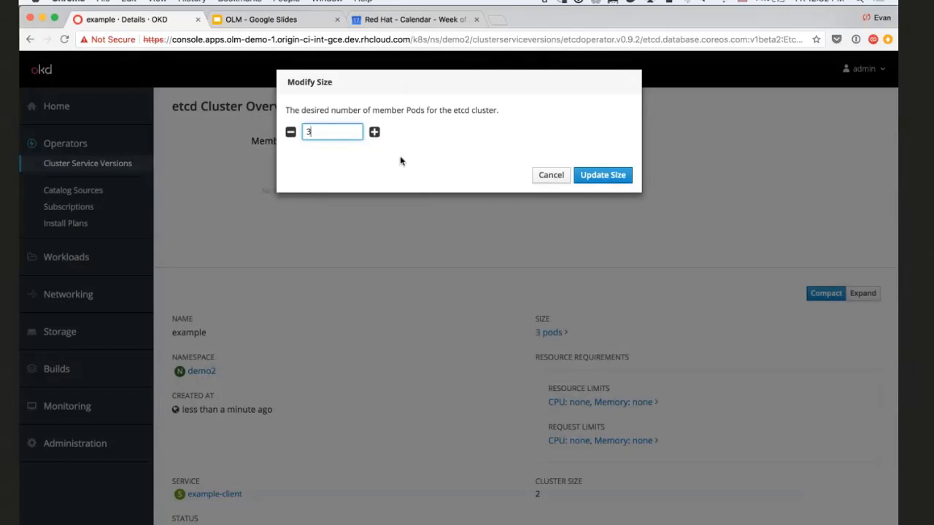
mouse_move(353, 133)
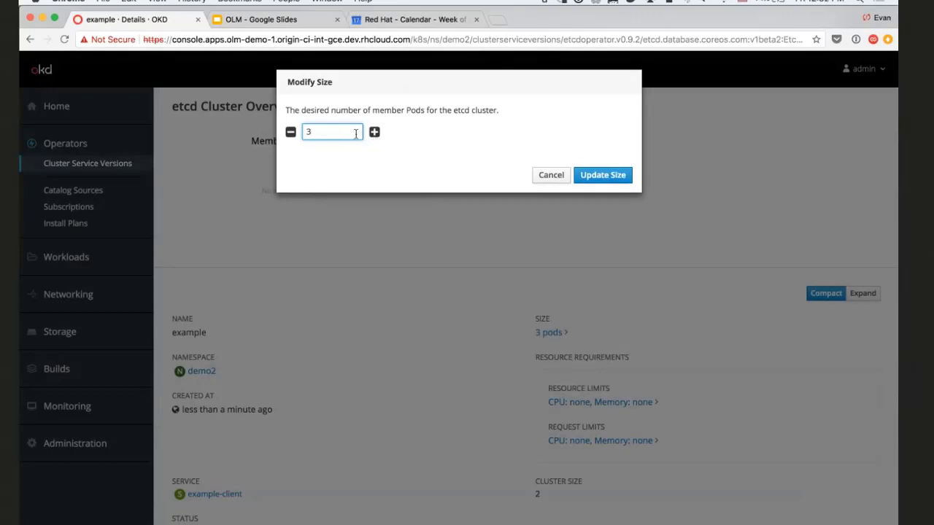
left_click(591, 176)
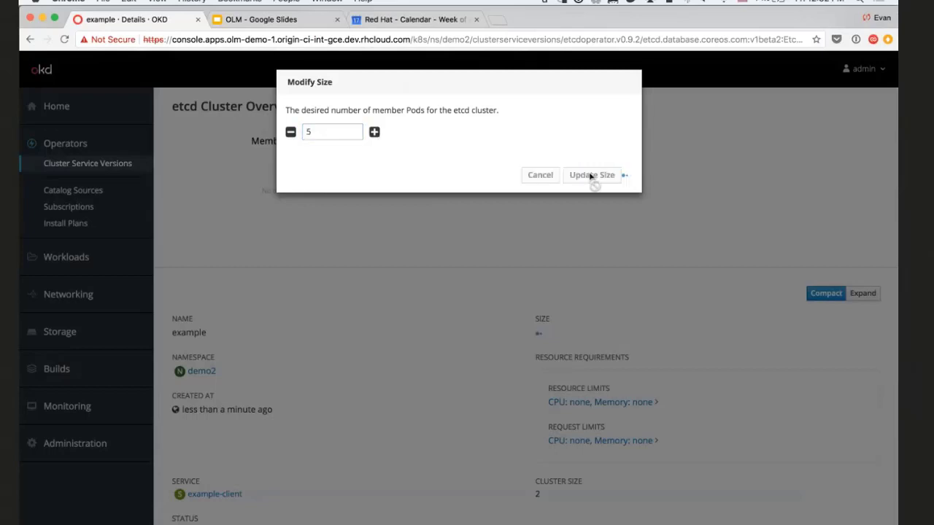
left_click(593, 175)
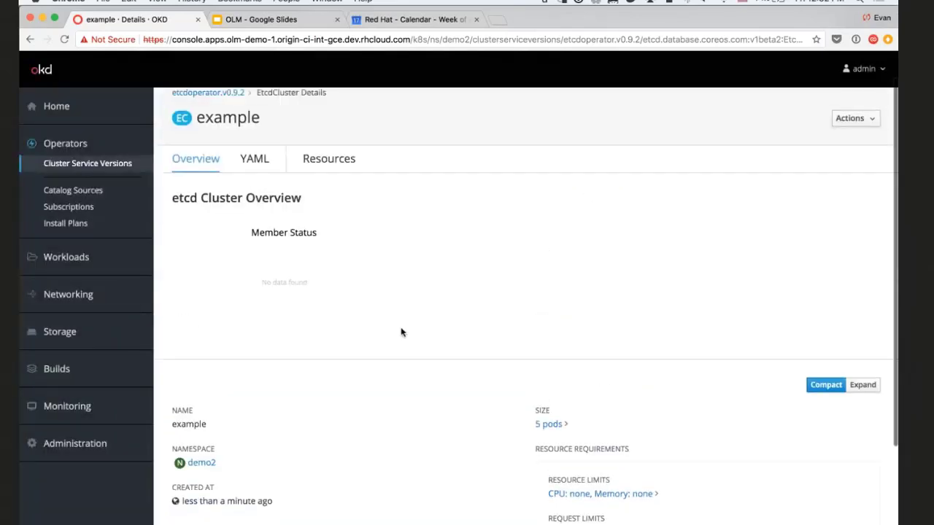
left_click(253, 158)
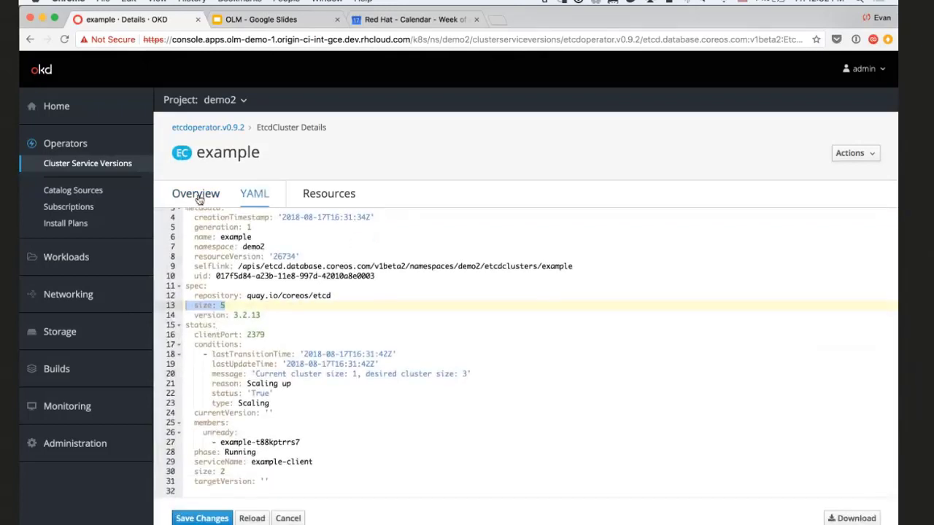
left_click(195, 193)
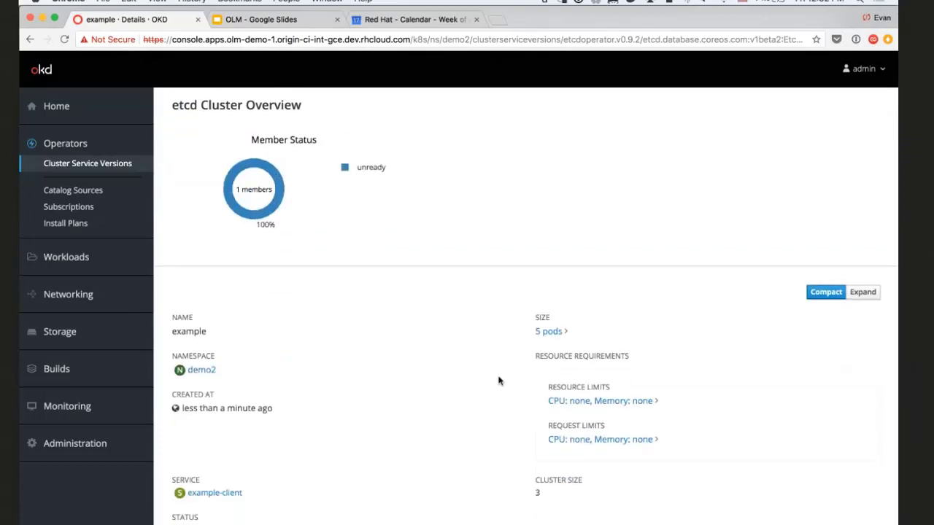
mouse_move(474, 421)
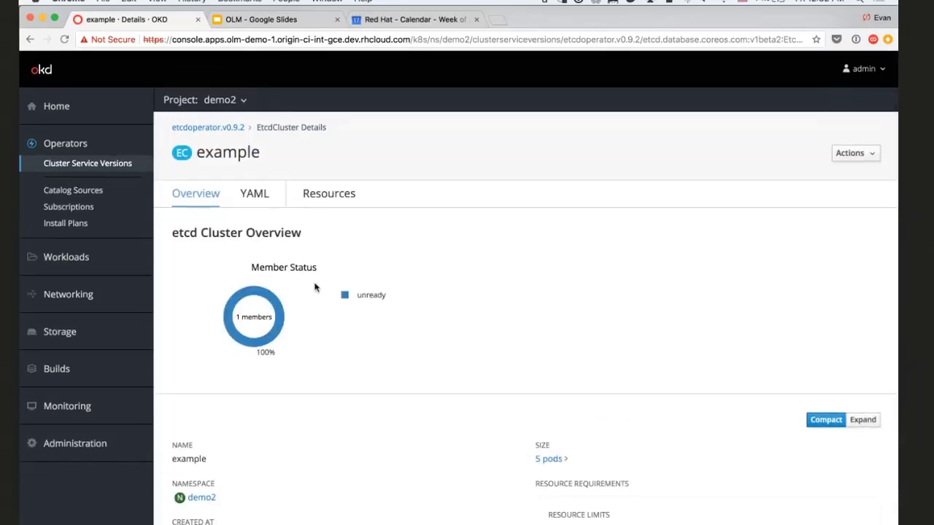
Review the cluster's services and pods, delete it, and confirm etcd's instance list shows none found
left_click(329, 193)
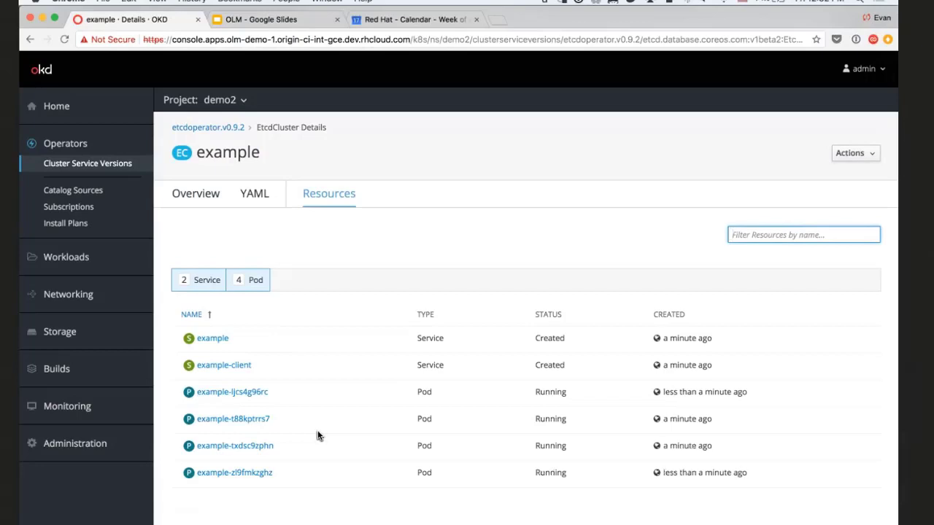
mouse_move(204, 285)
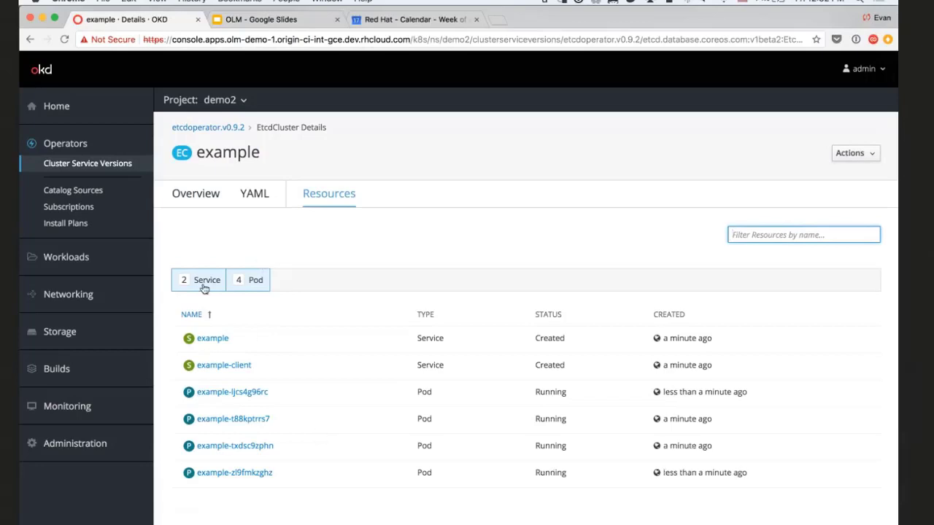
mouse_move(322, 420)
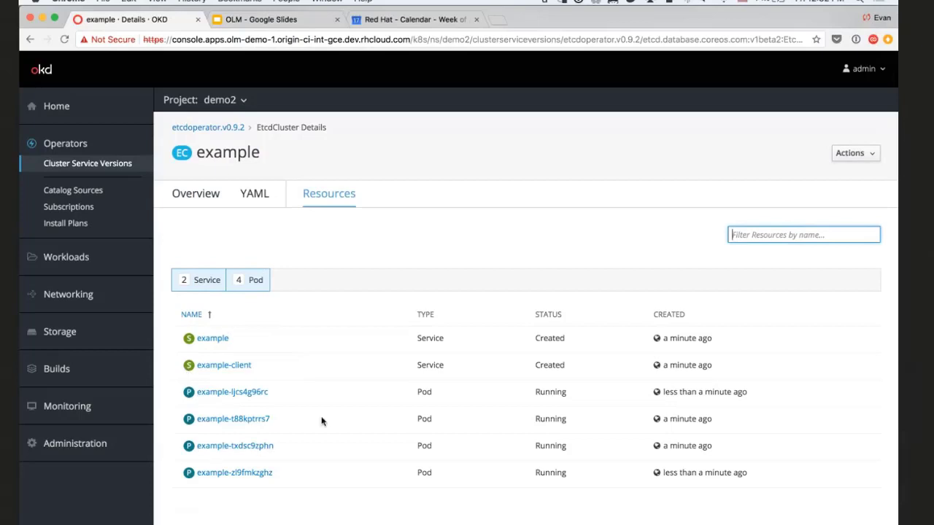
left_click(195, 193)
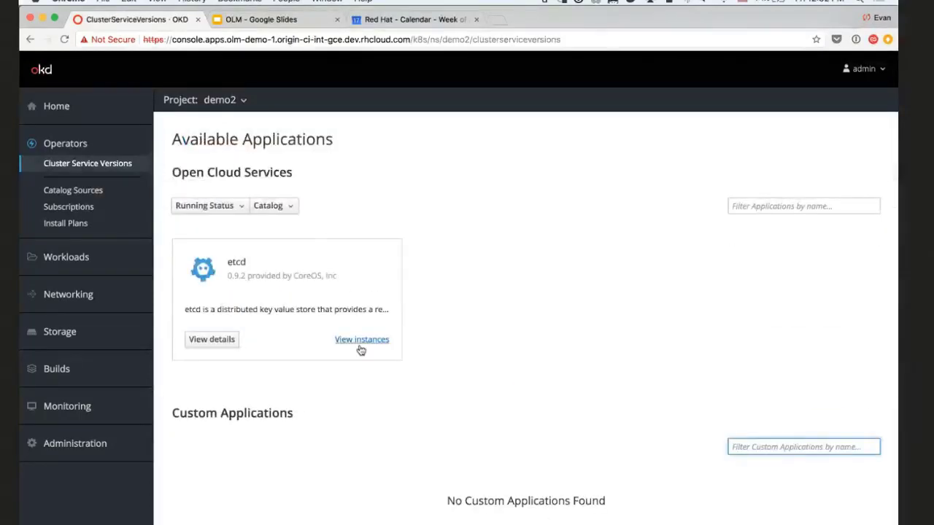
left_click(362, 339)
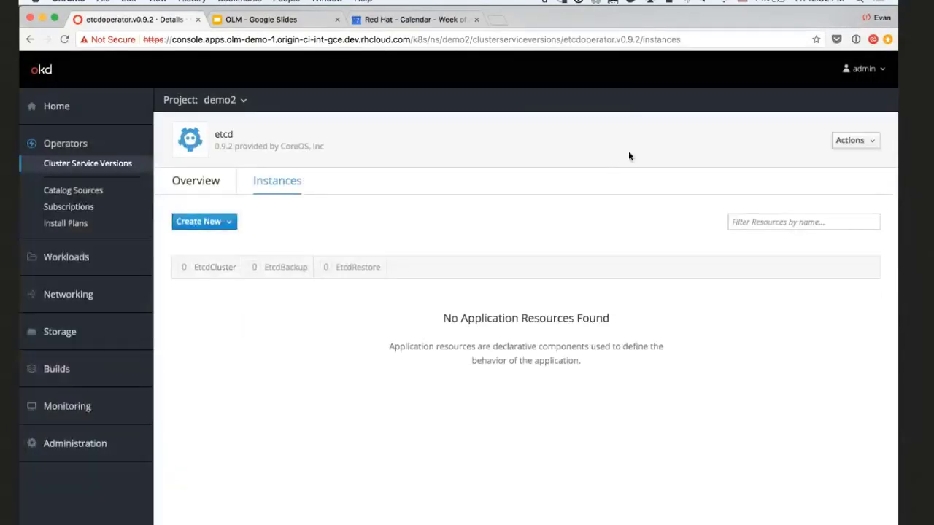
mouse_move(503, 195)
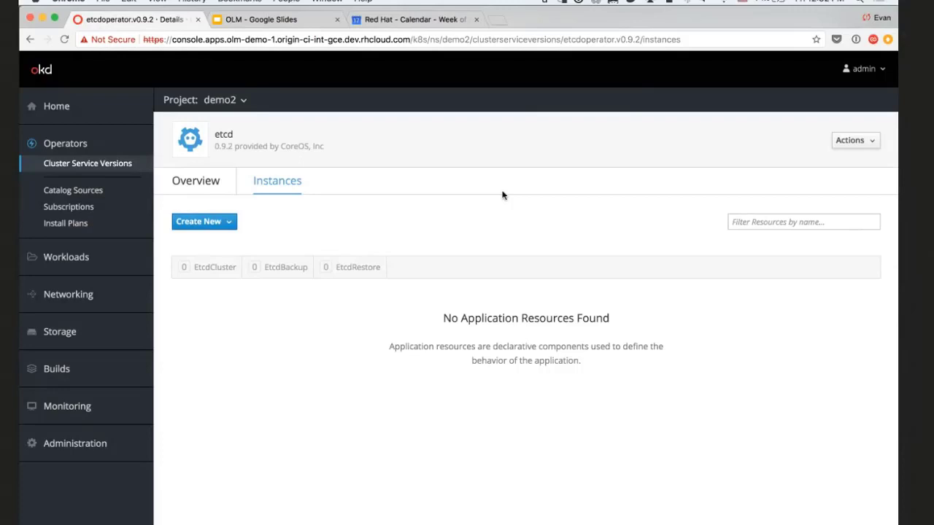
mouse_move(806, 6)
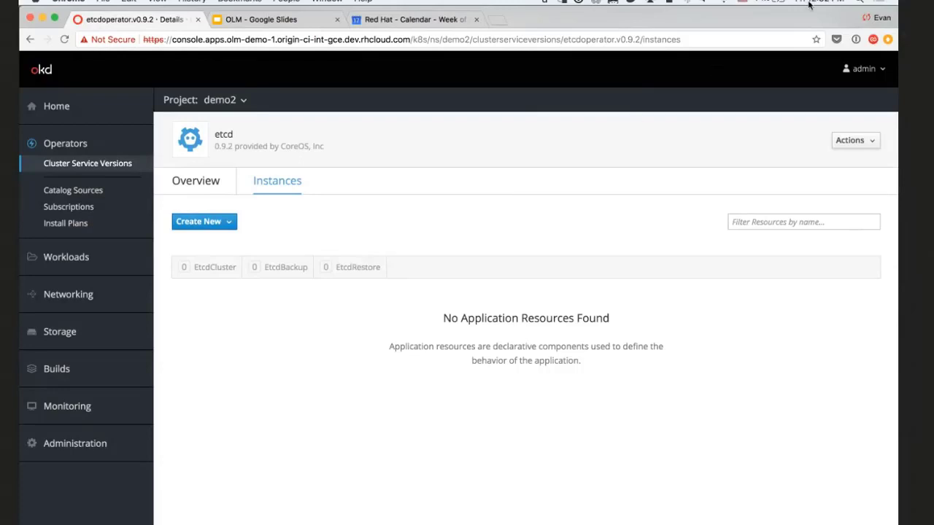
mouse_move(308, 146)
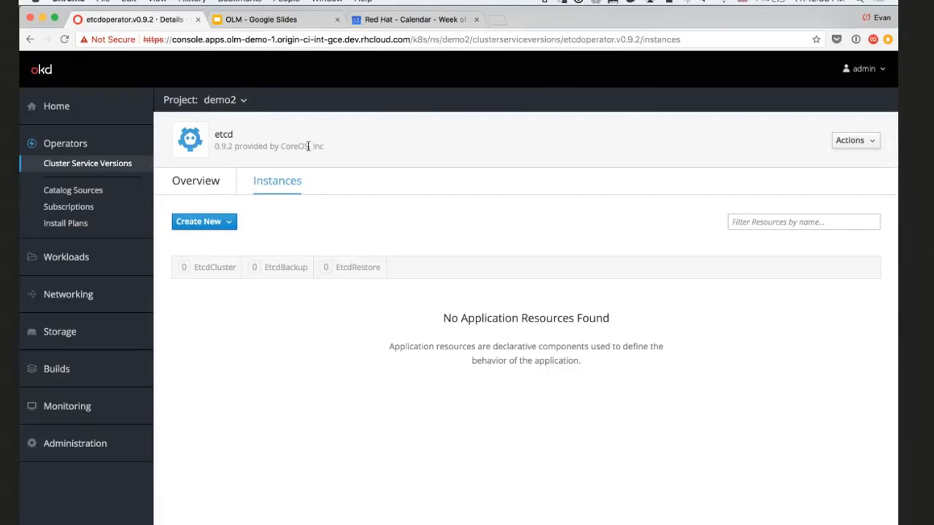
mouse_move(271, 35)
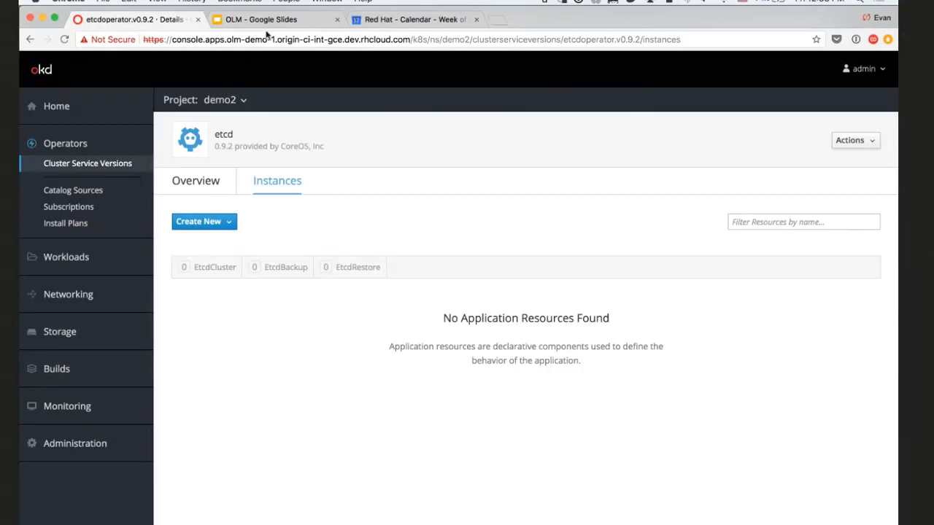
Show the Questions slide with the operator-framework forum link in the OLM deck
left_click(260, 19)
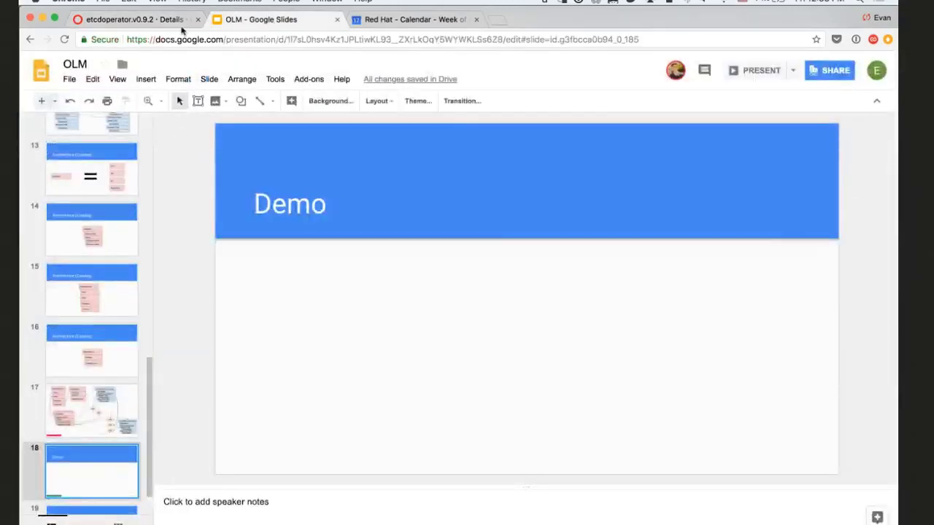
left_click(90, 481)
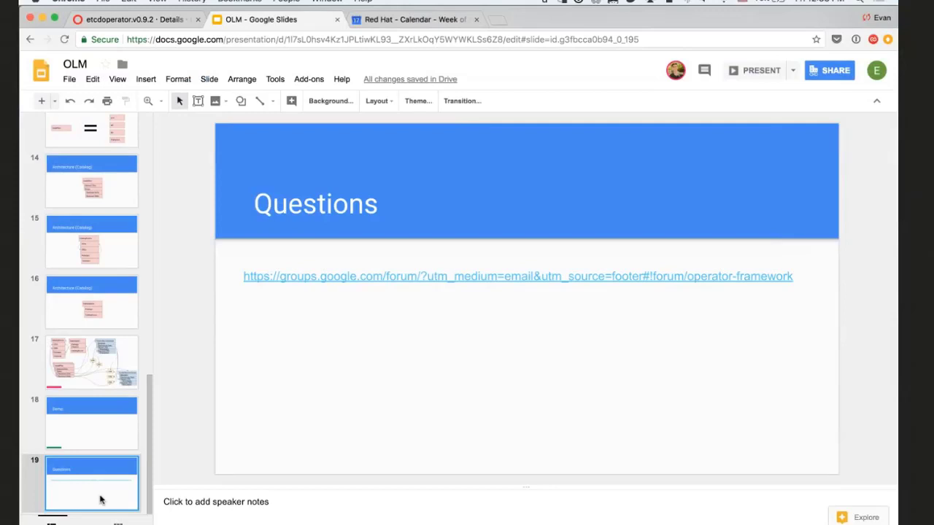
Bring up a new etcd Cluster manifest in demo2, prefilled as example with size 3 and version 3.2.13
left_click(132, 19)
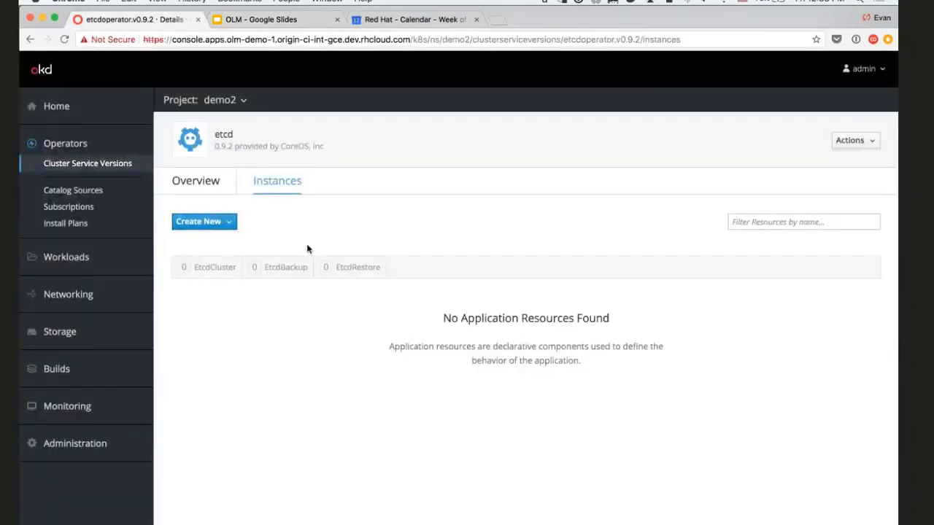
left_click(195, 181)
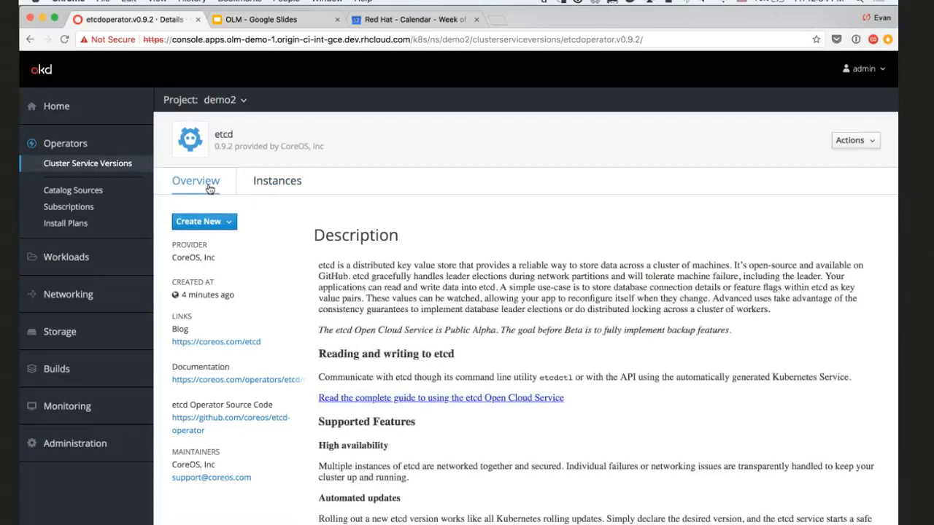
mouse_move(264, 184)
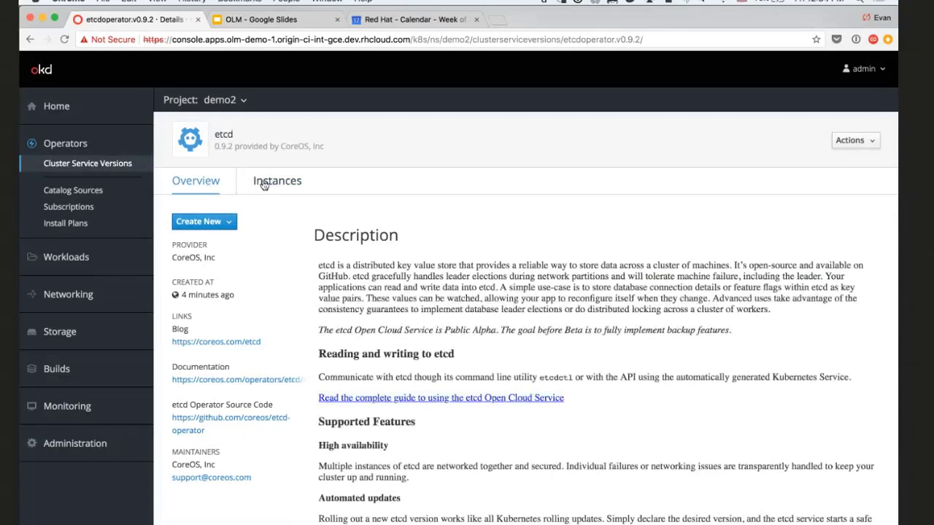
mouse_move(327, 201)
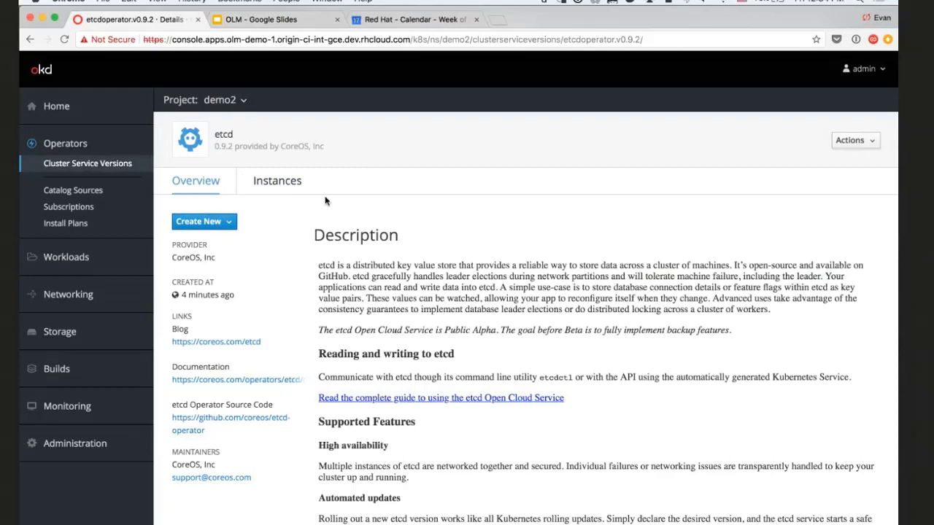
mouse_move(145, 173)
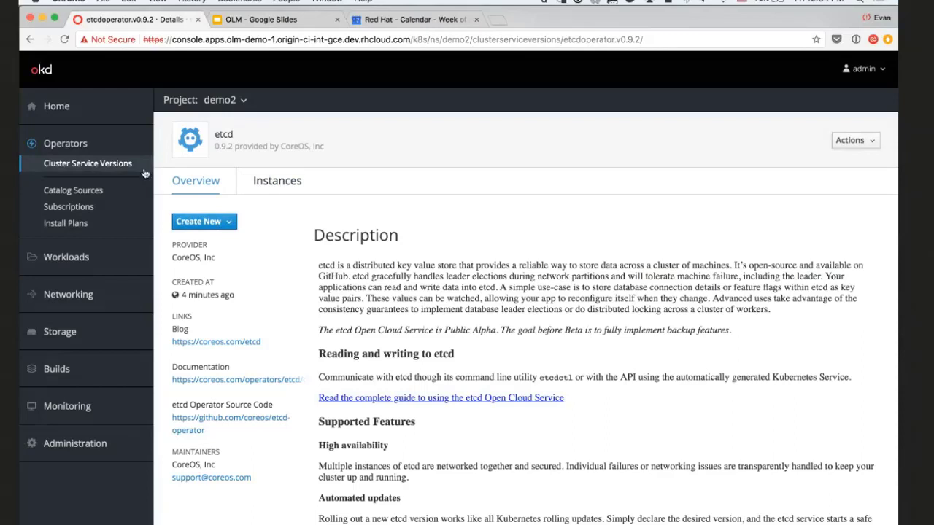
left_click(277, 181)
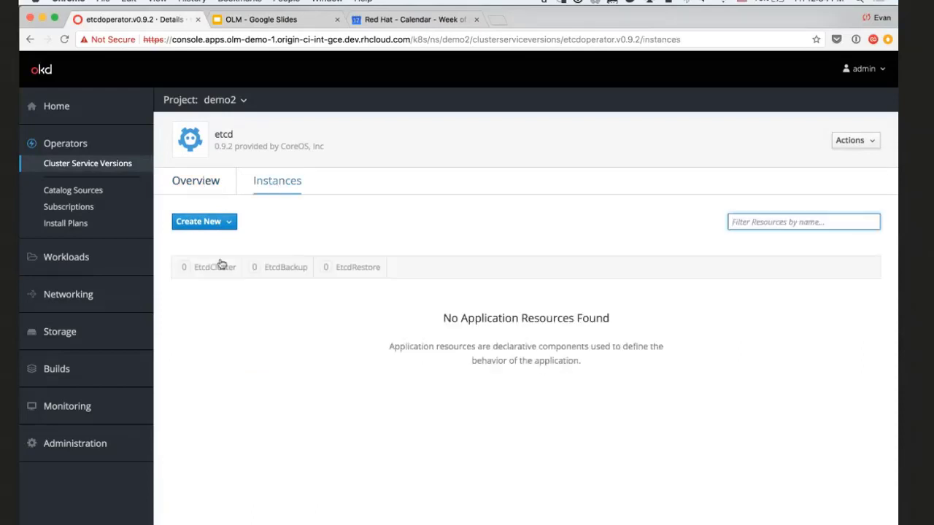
left_click(204, 222)
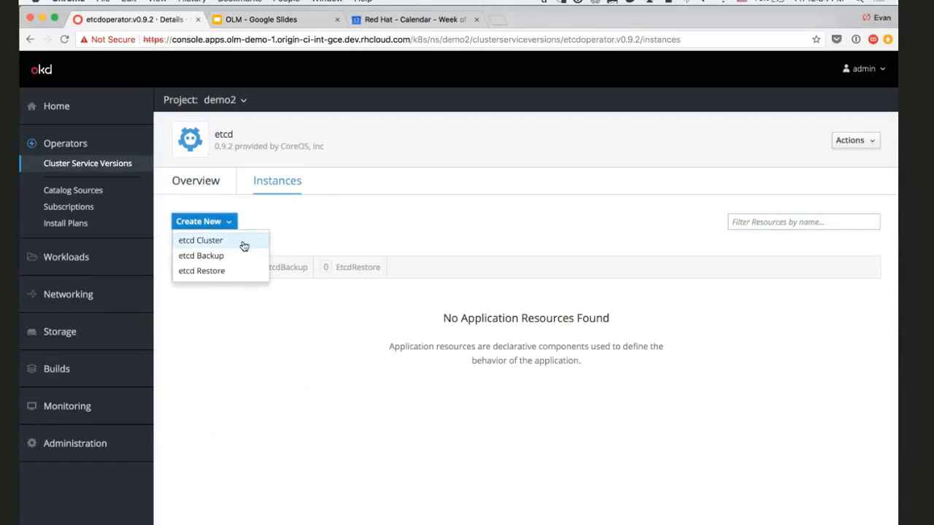
left_click(201, 239)
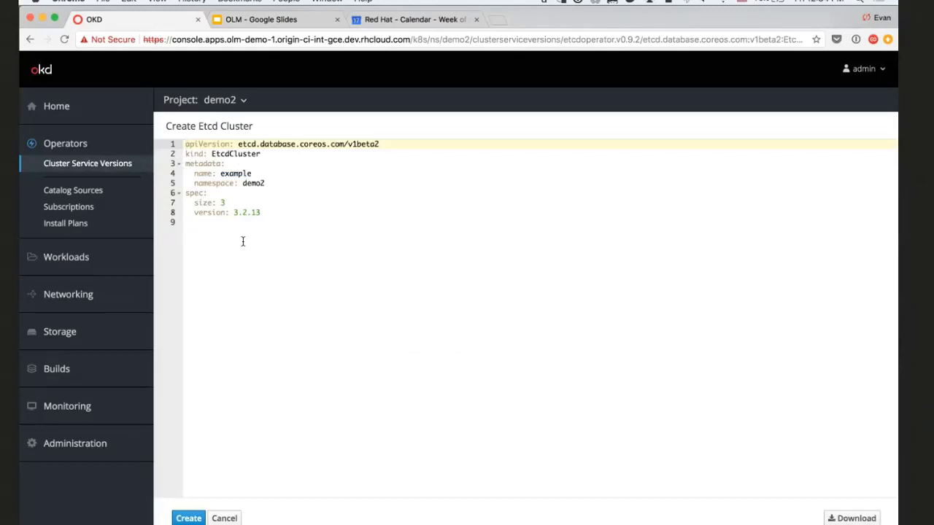
mouse_move(158, 273)
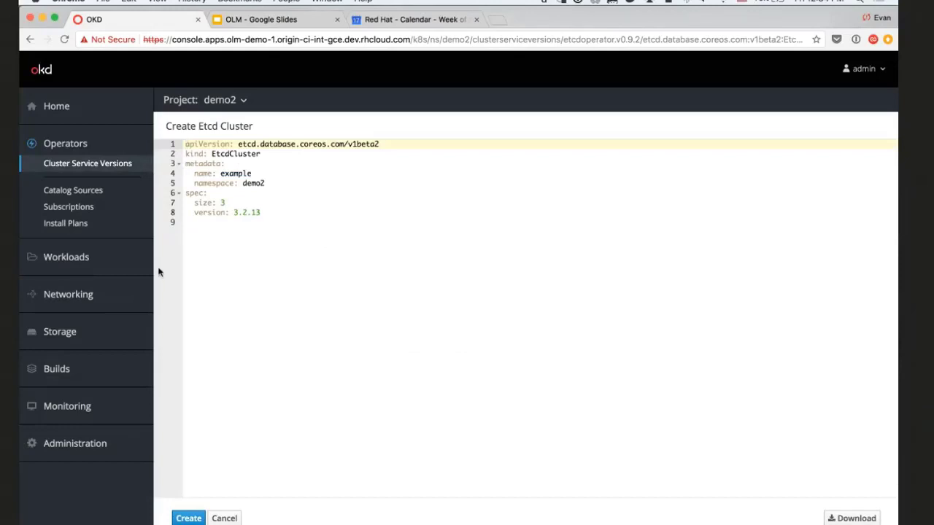